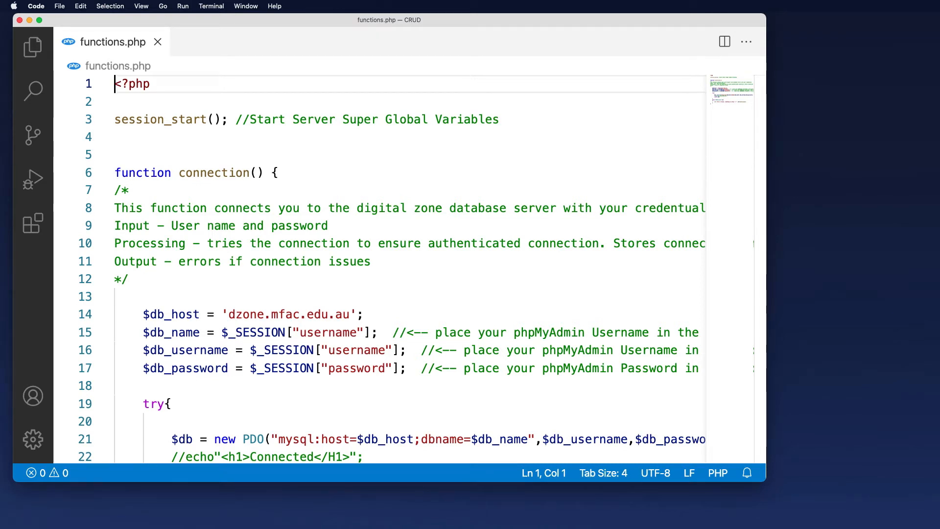
mouse_move(30, 178)
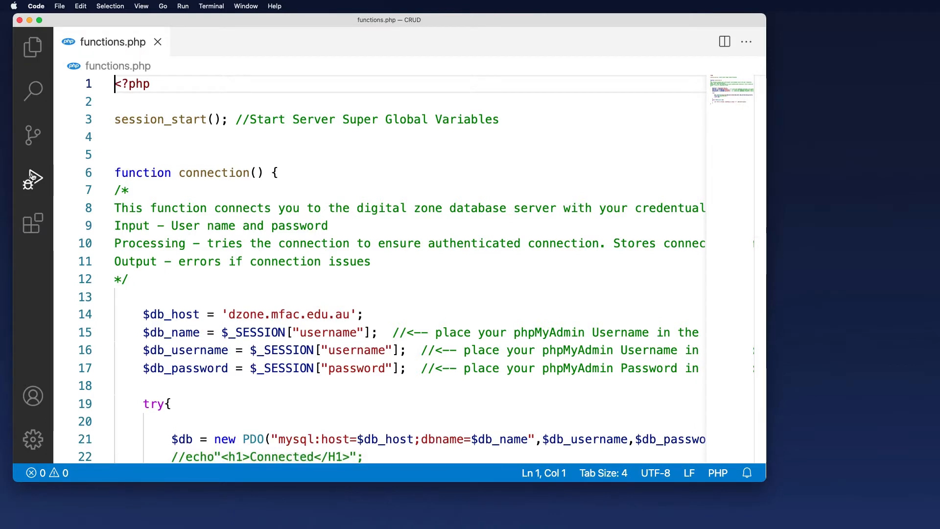
Step: Open the installed PrintCode extension's details and scroll to its usage instructions
click(32, 223)
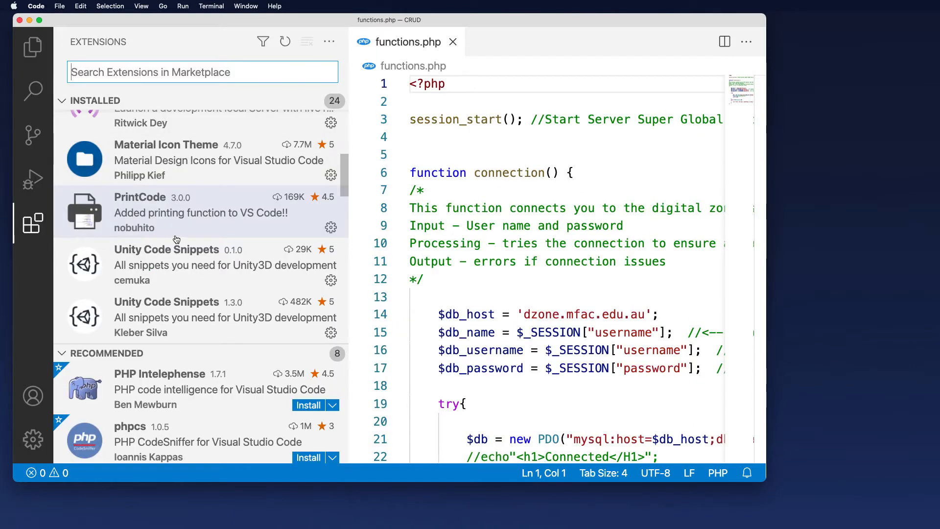
mouse_move(179, 234)
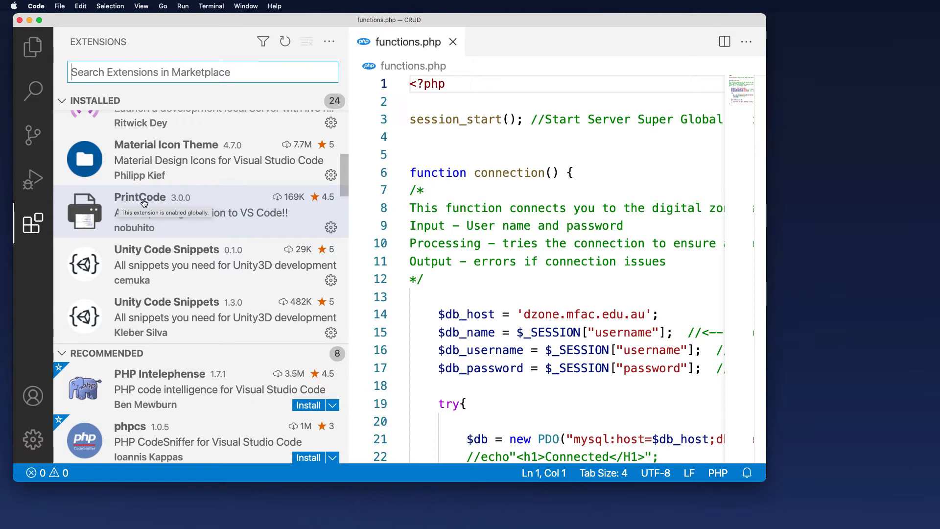
click(142, 202)
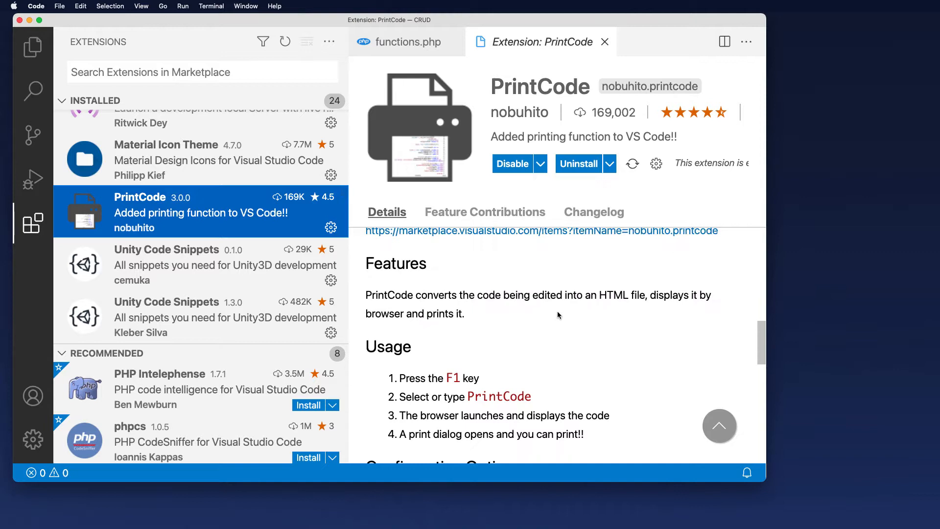
scroll(down, 3)
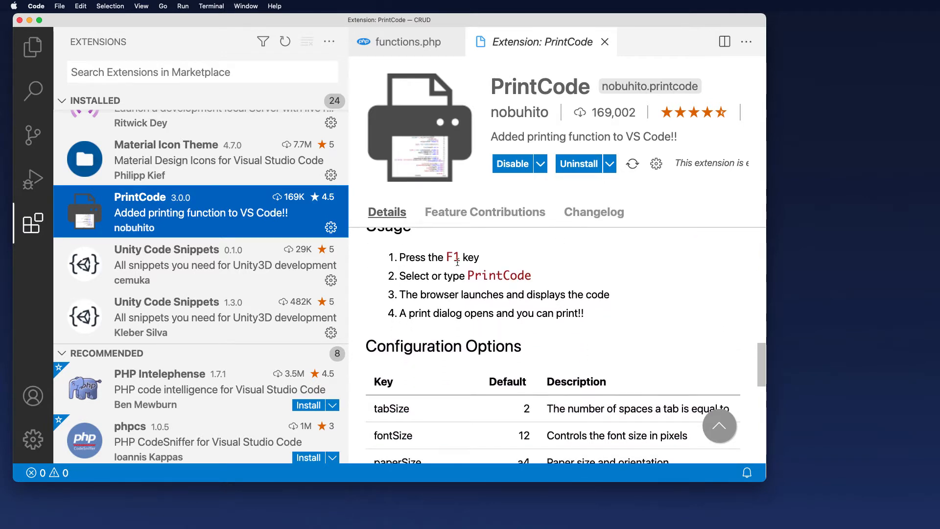
mouse_move(448, 275)
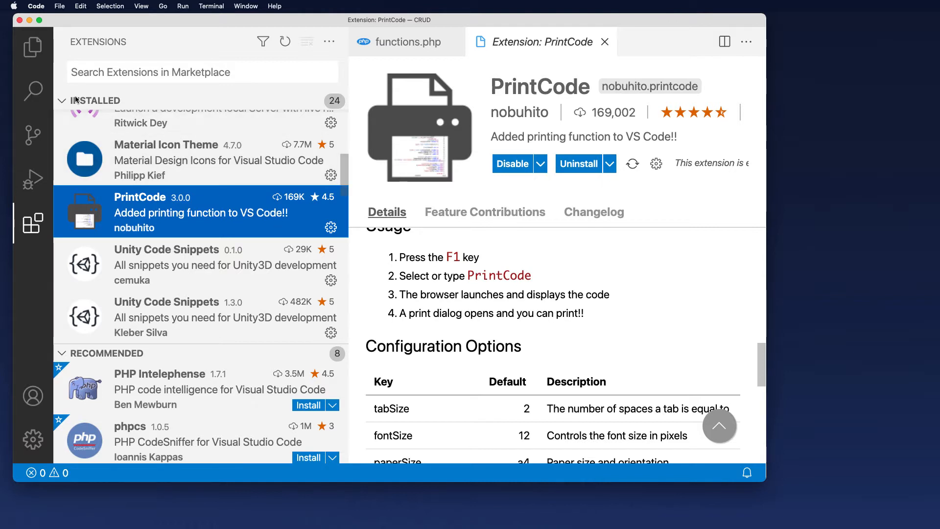
Step: Switch to Explorer and close the Extension: PrintCode tab, returning to functions.php
click(32, 47)
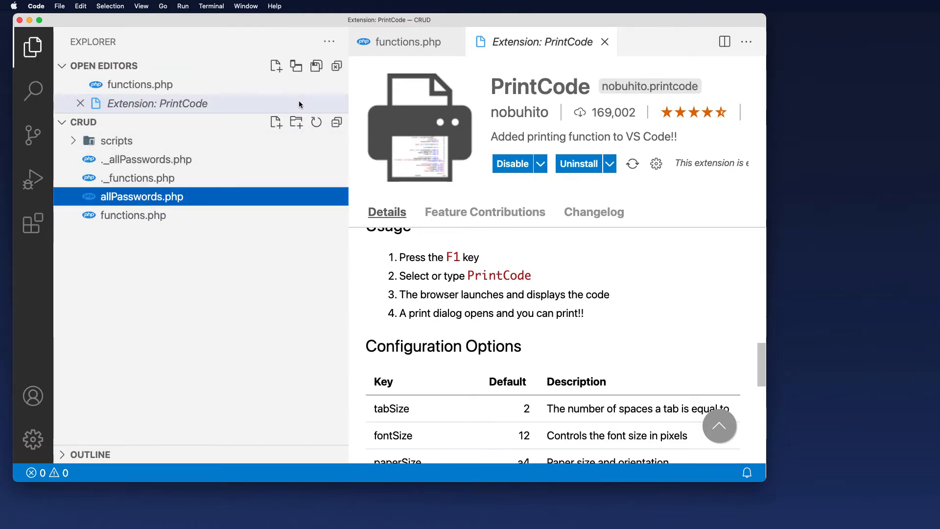
mouse_move(33, 44)
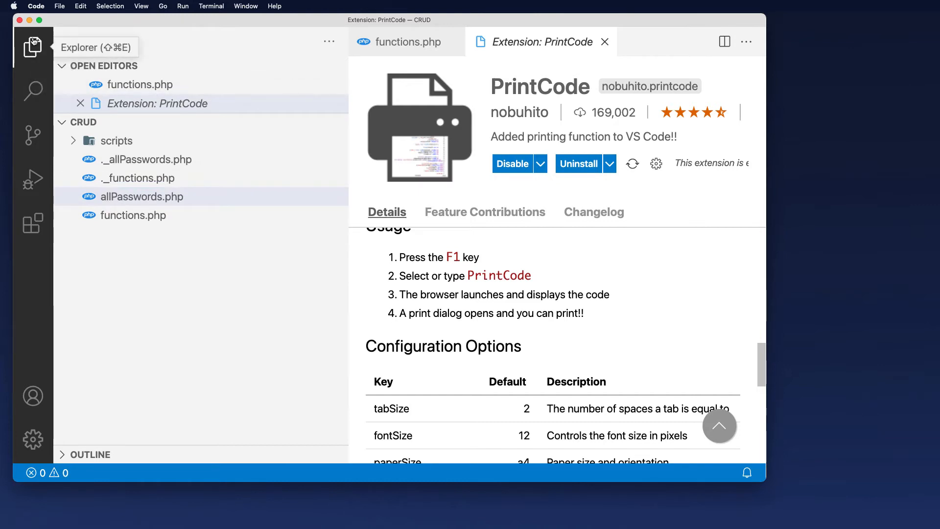
click(407, 41)
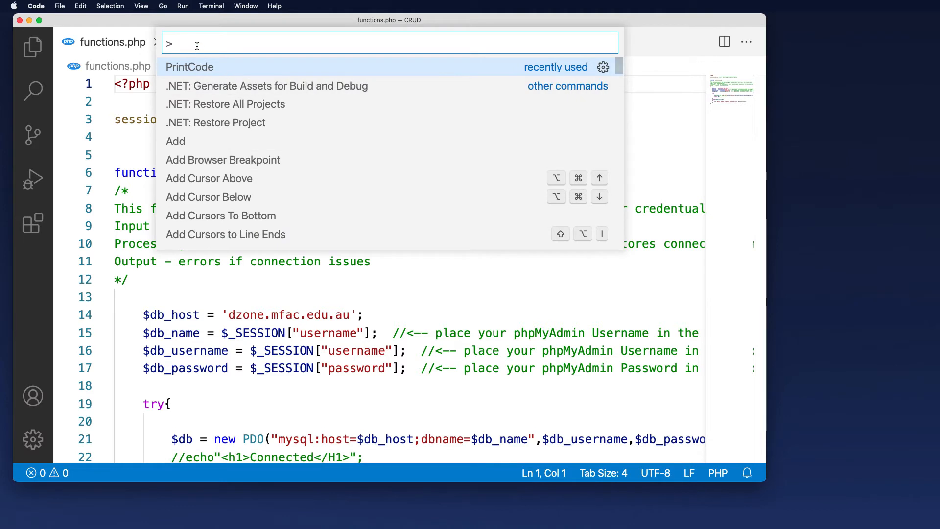
mouse_move(195, 68)
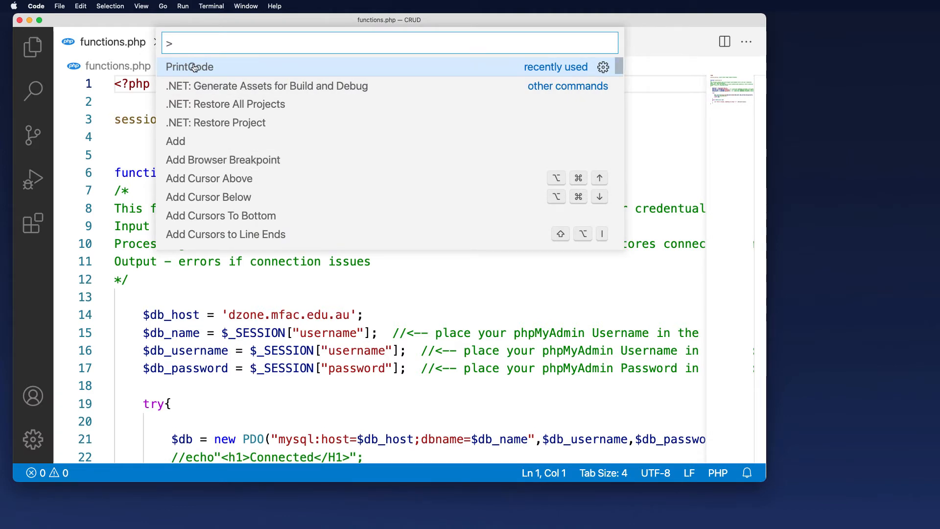
Step: Run PrintCode from the command palette to open functions.php in Chrome's print preview
text(print)
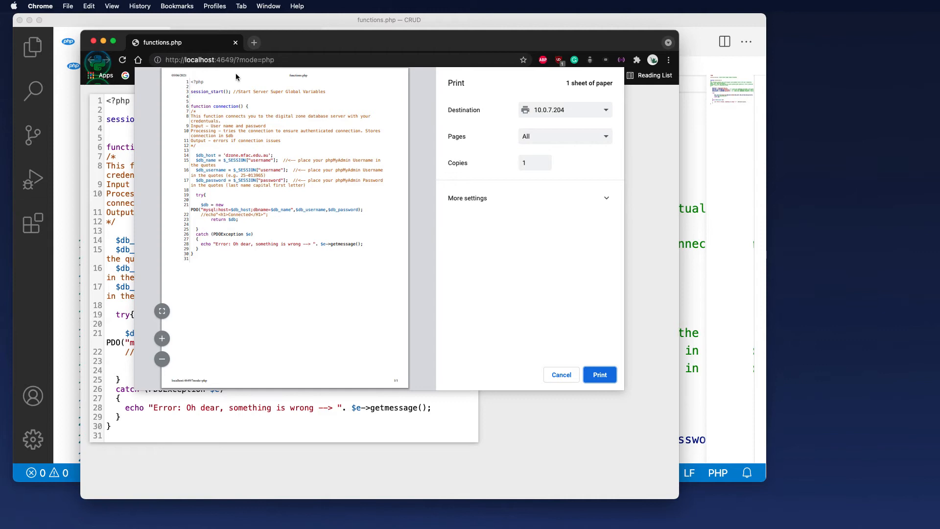
mouse_move(573, 118)
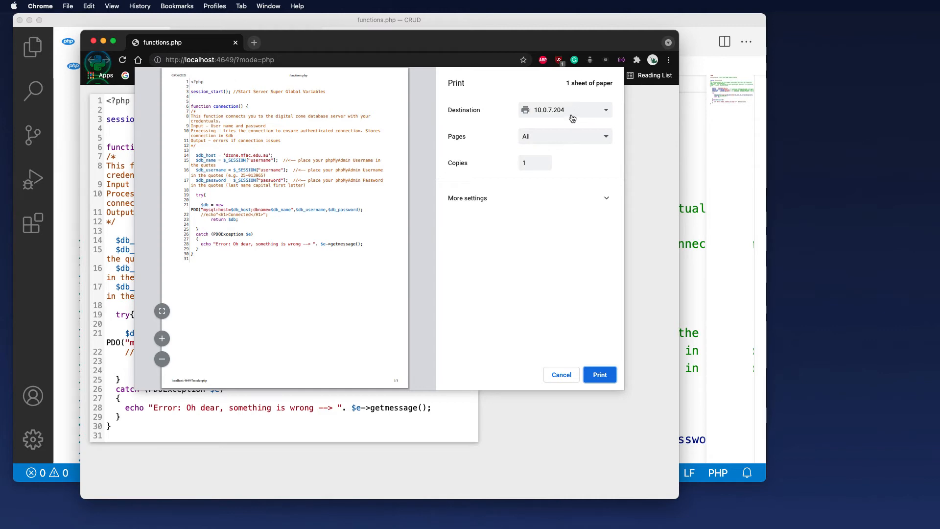
Step: Set the print destination to Save as PDF and save functions.php.pdf
click(565, 109)
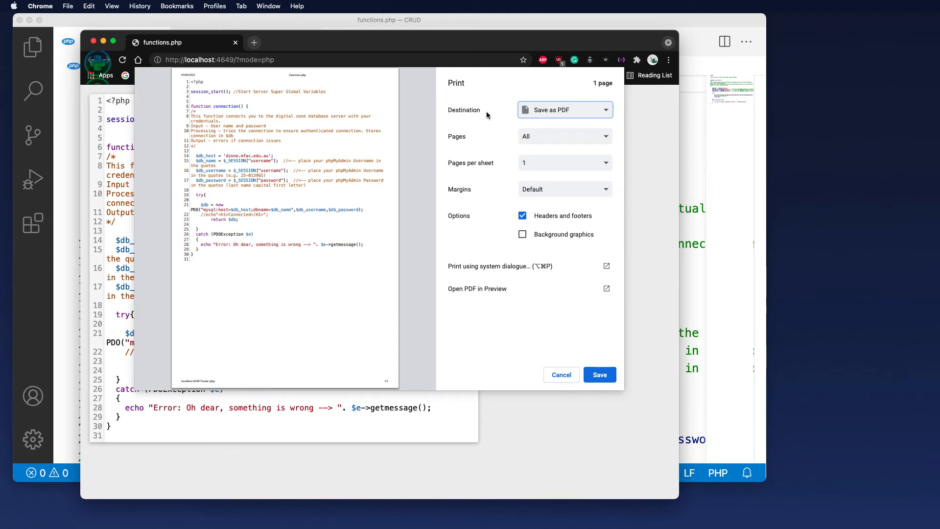
click(600, 375)
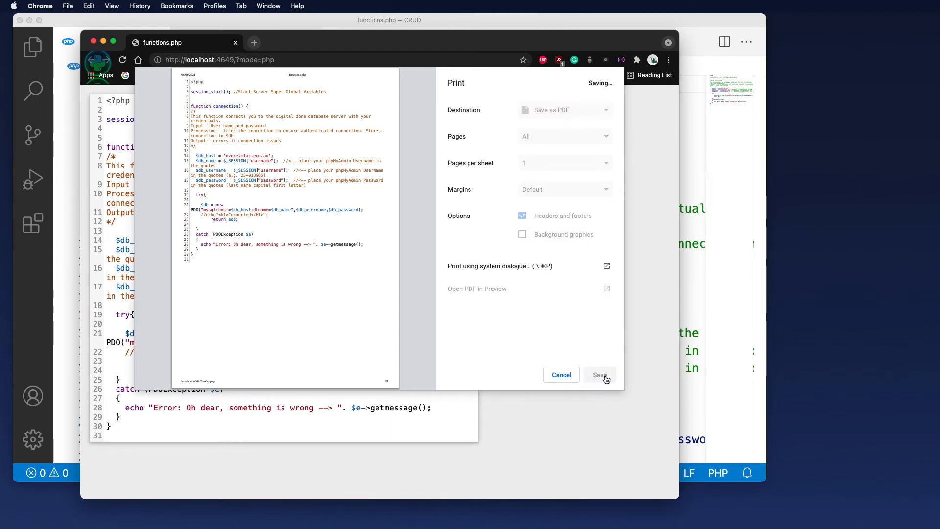
click(600, 374)
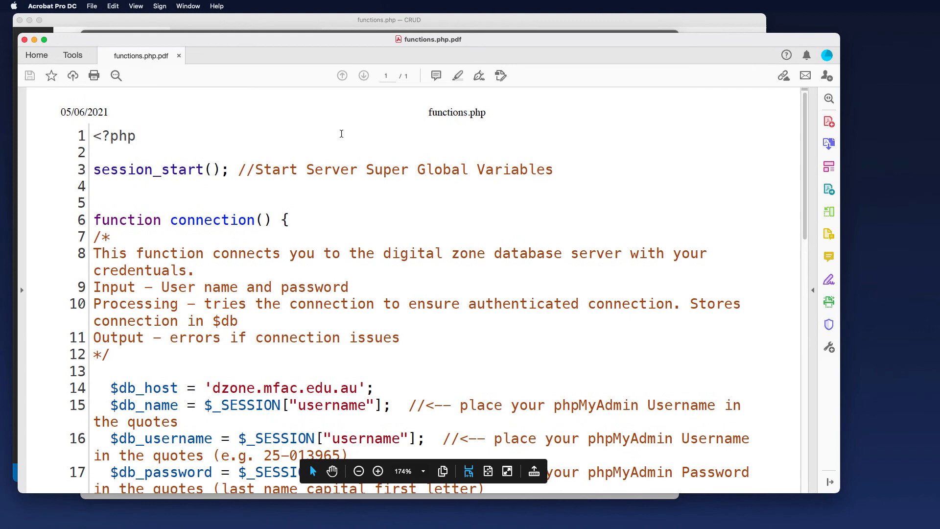
Step: View the whole single-page functions.php.pdf in Acrobat and show the Page Thumbnails panel
scroll(down, 3)
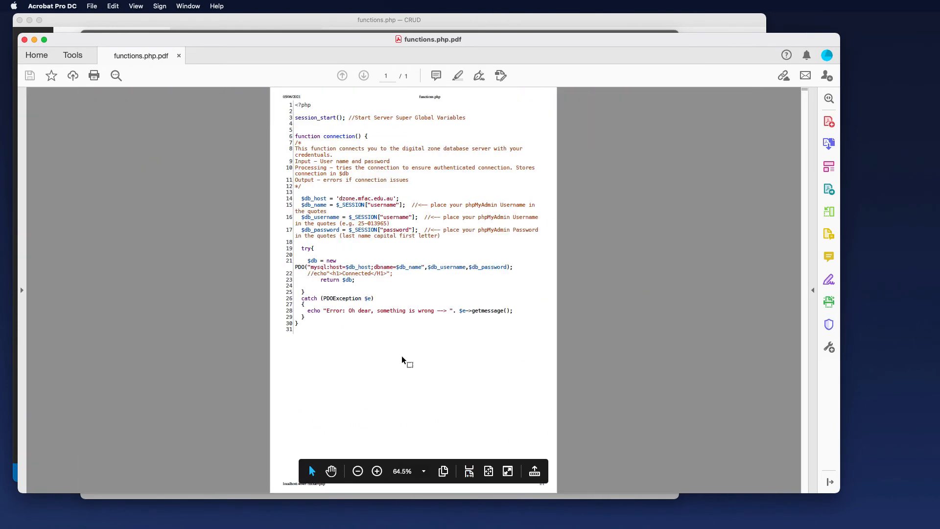
mouse_move(403, 298)
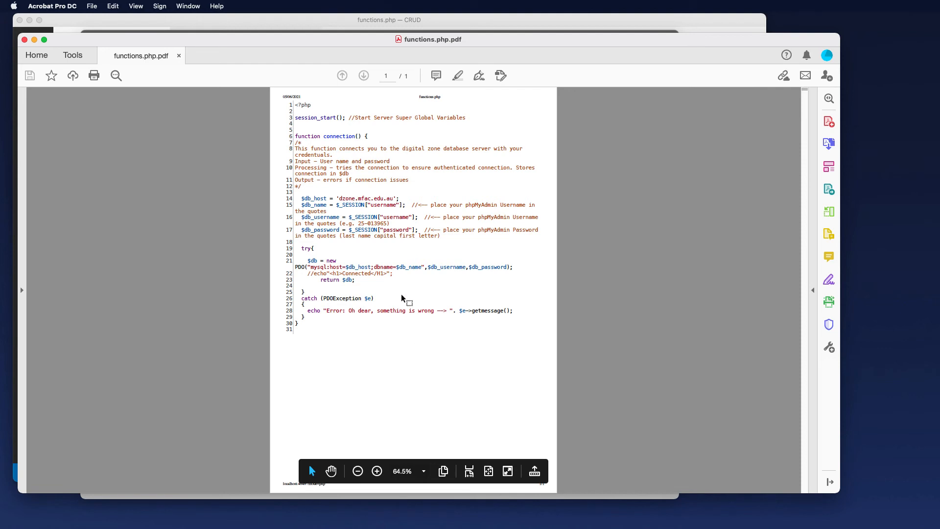
mouse_move(24, 293)
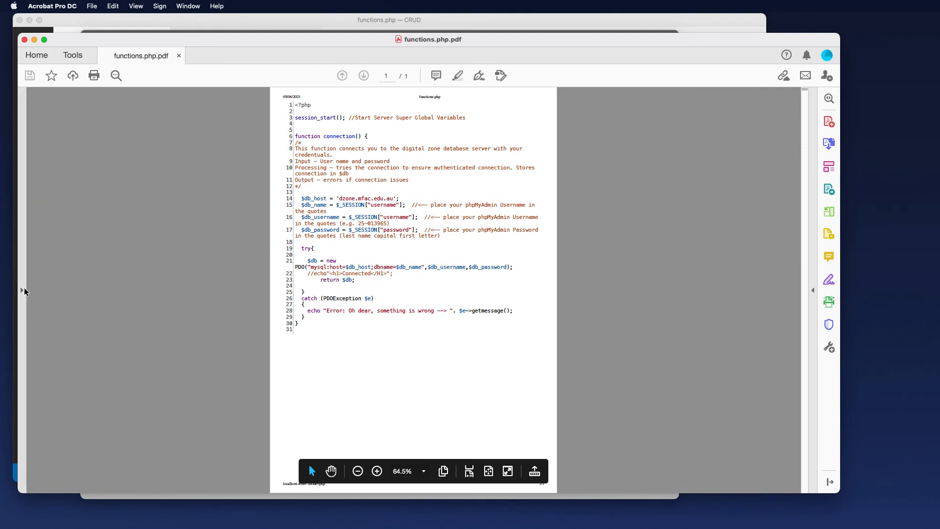
click(29, 103)
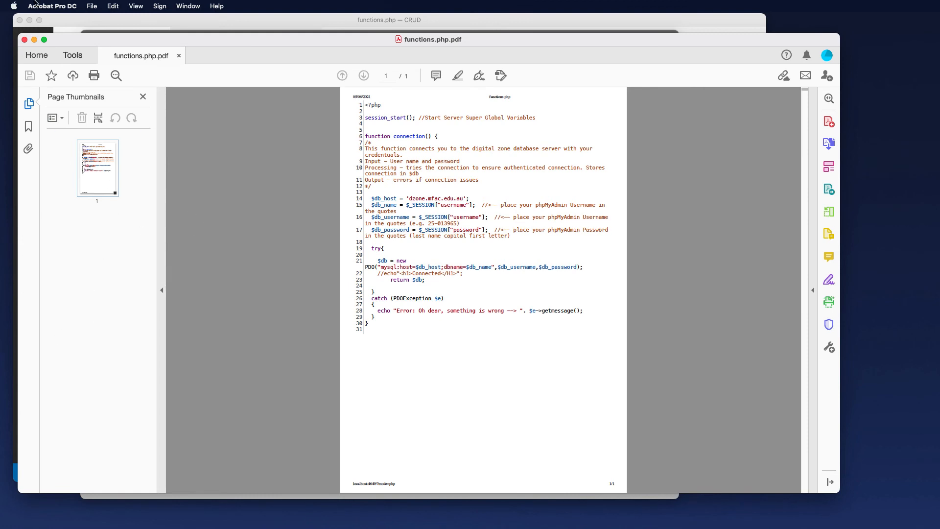
mouse_move(24, 40)
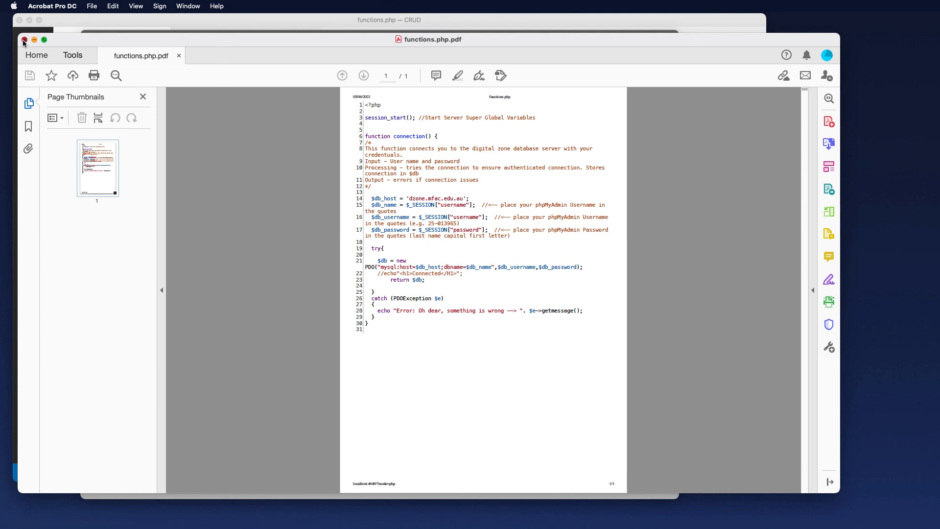
mouse_move(22, 40)
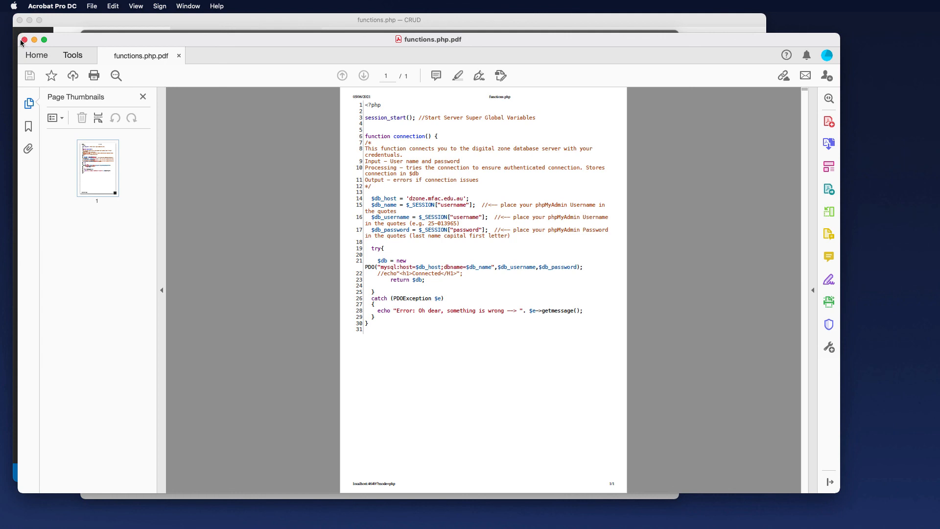